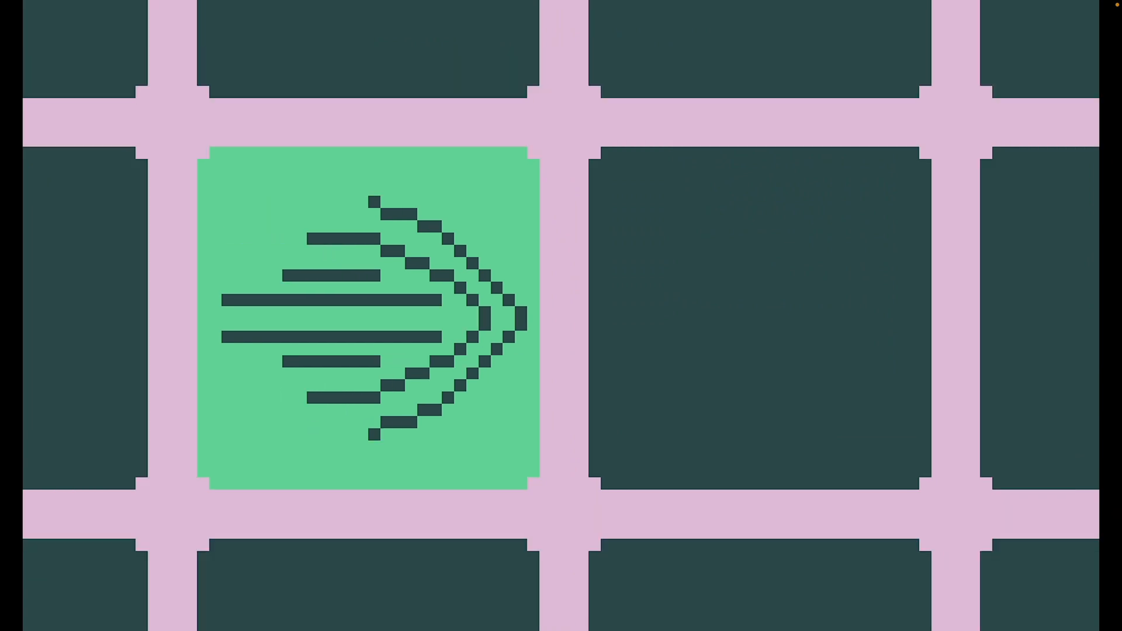
Scroll past the AND gate sketch and bring up the empty pond grid
{"action": "scroll", "scroll_direction": "down", "scroll_amount": 3}
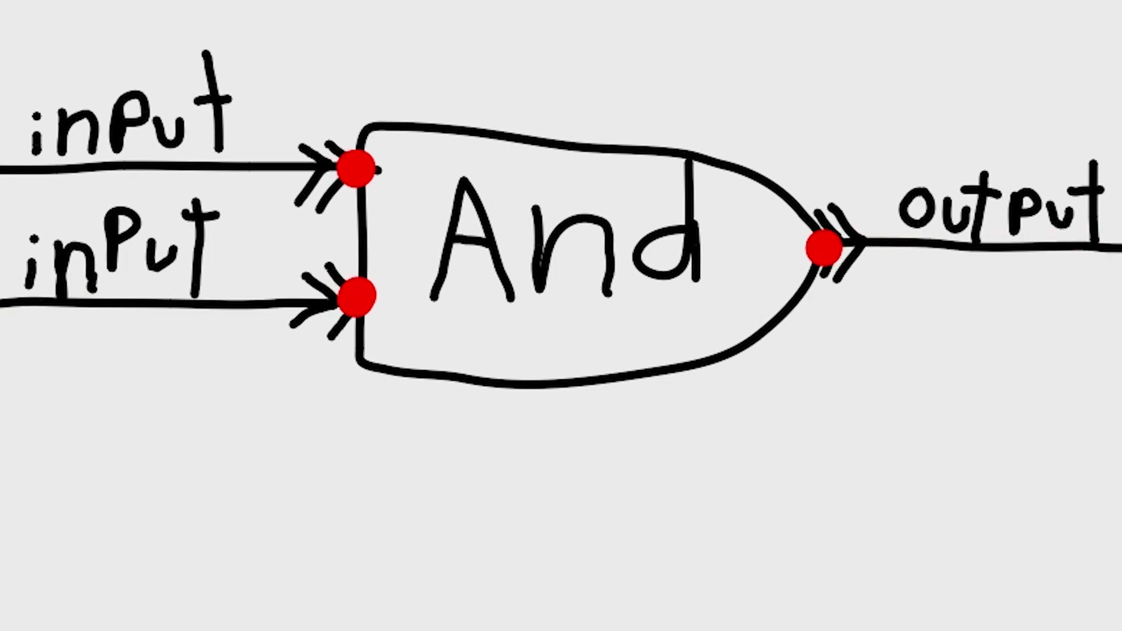
{"action": "left_click", "coordinate": [229, 166]}
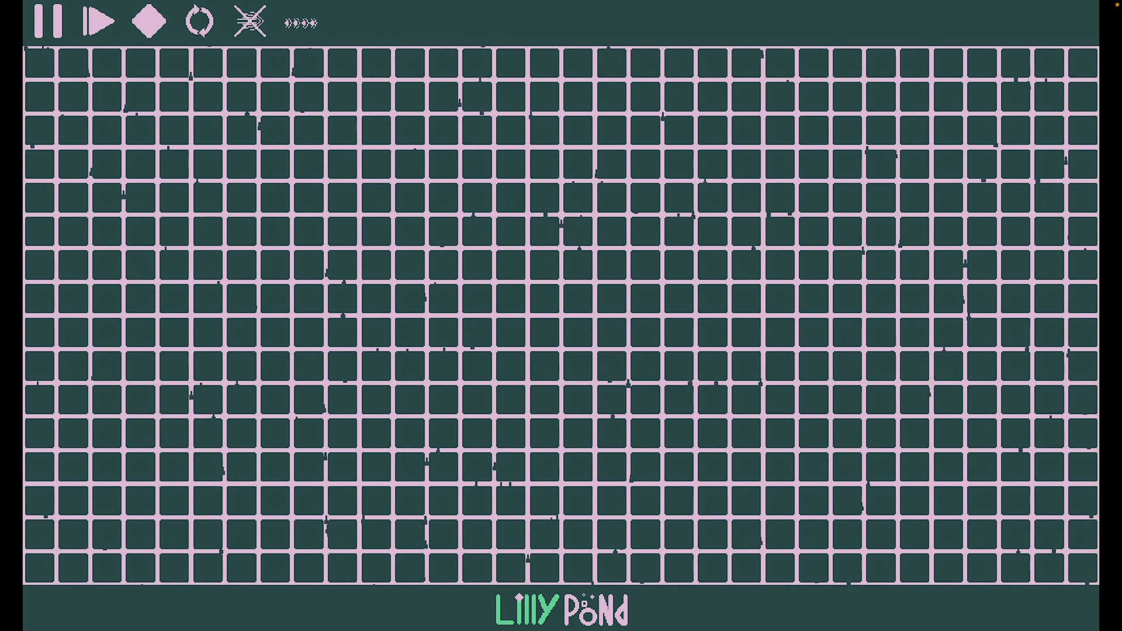
Run tadpoles from both source rows into their right-edge sinks, then stop and clear
{"action": "left_click", "coordinate": [49, 21]}
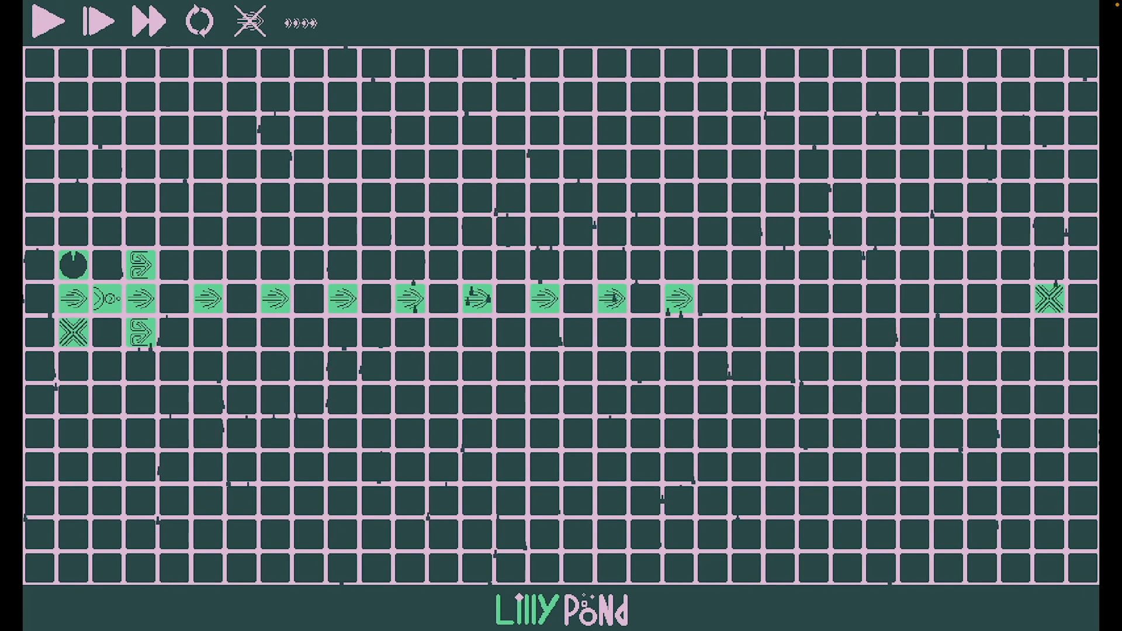
{"action": "left_click", "coordinate": [51, 22]}
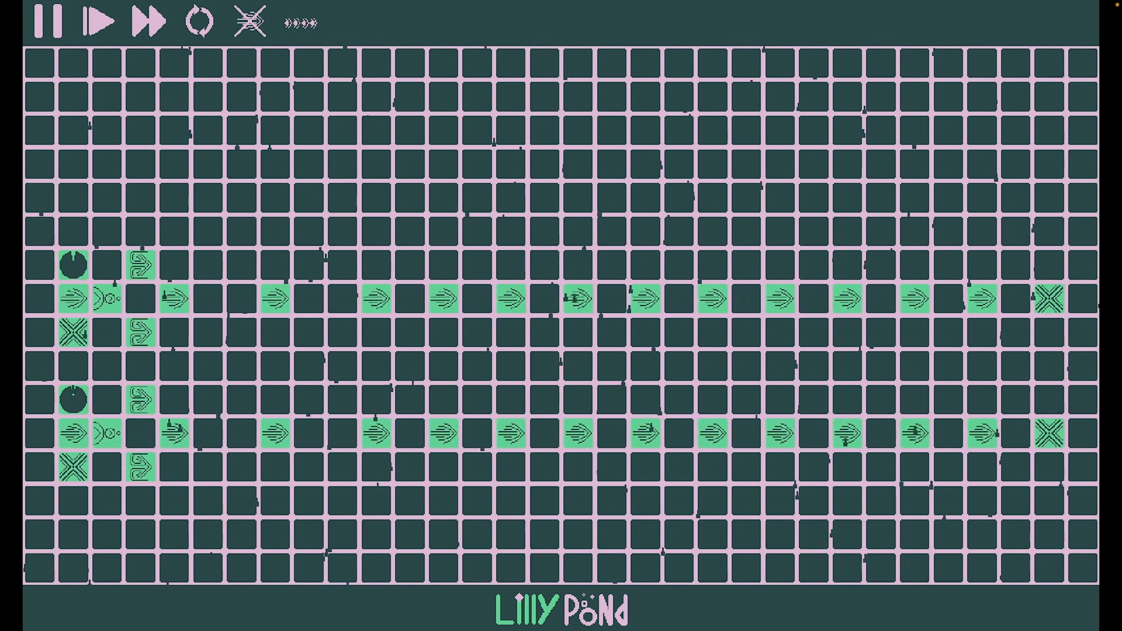
{"action": "left_click", "coordinate": [49, 22]}
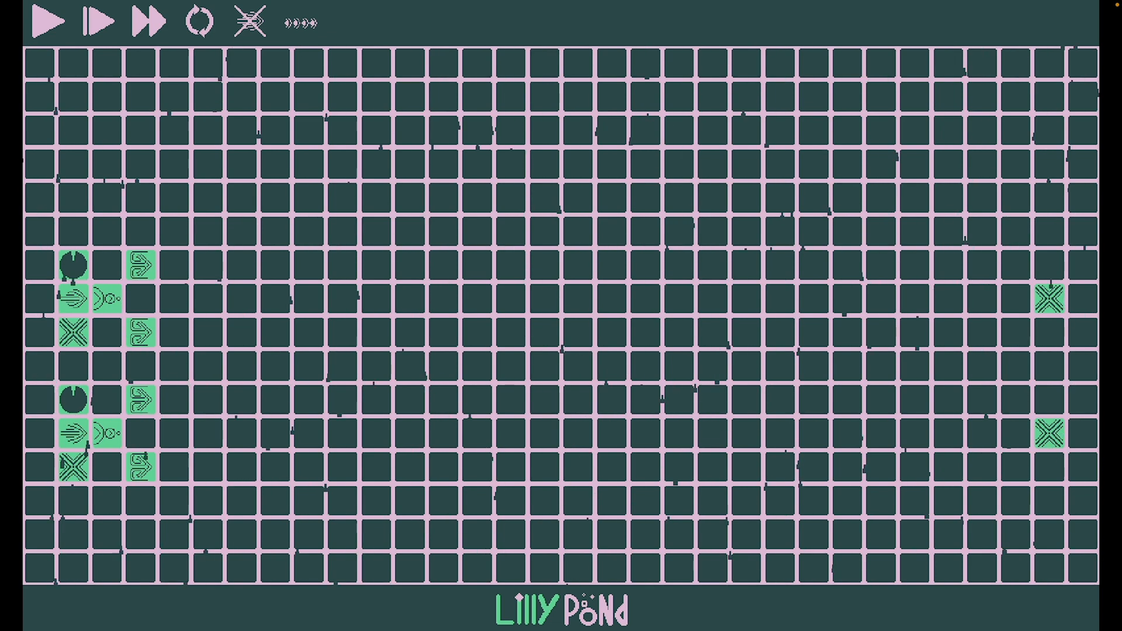
Place a redirect tile sending the lower stream upward, test the OR gate, then reset
{"action": "left_click", "coordinate": [378, 435]}
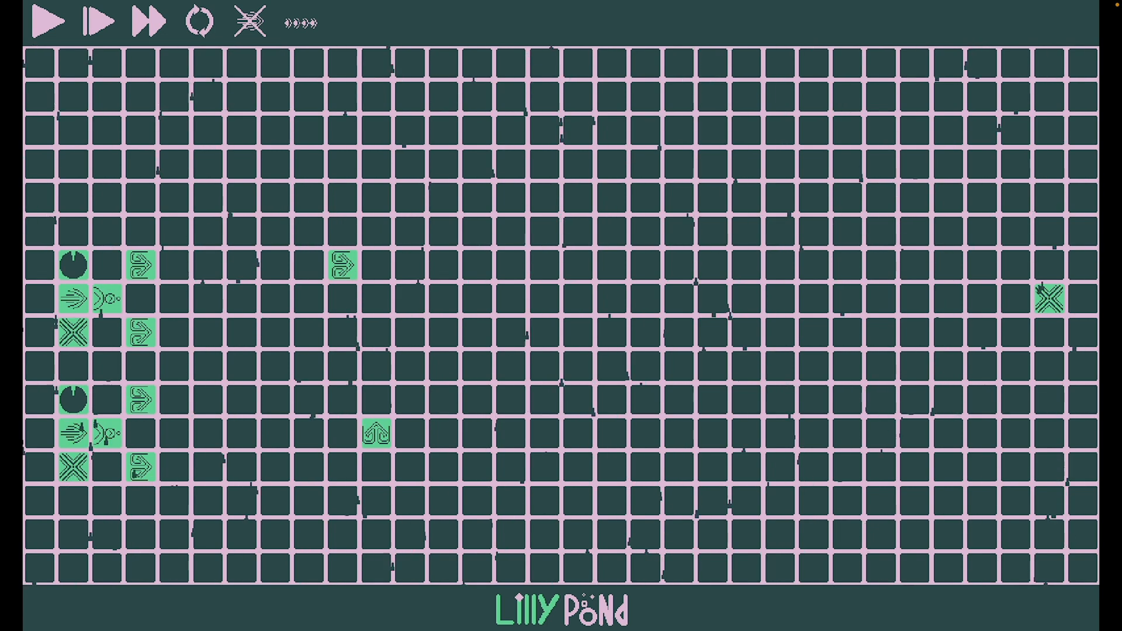
{"action": "left_click", "coordinate": [52, 21]}
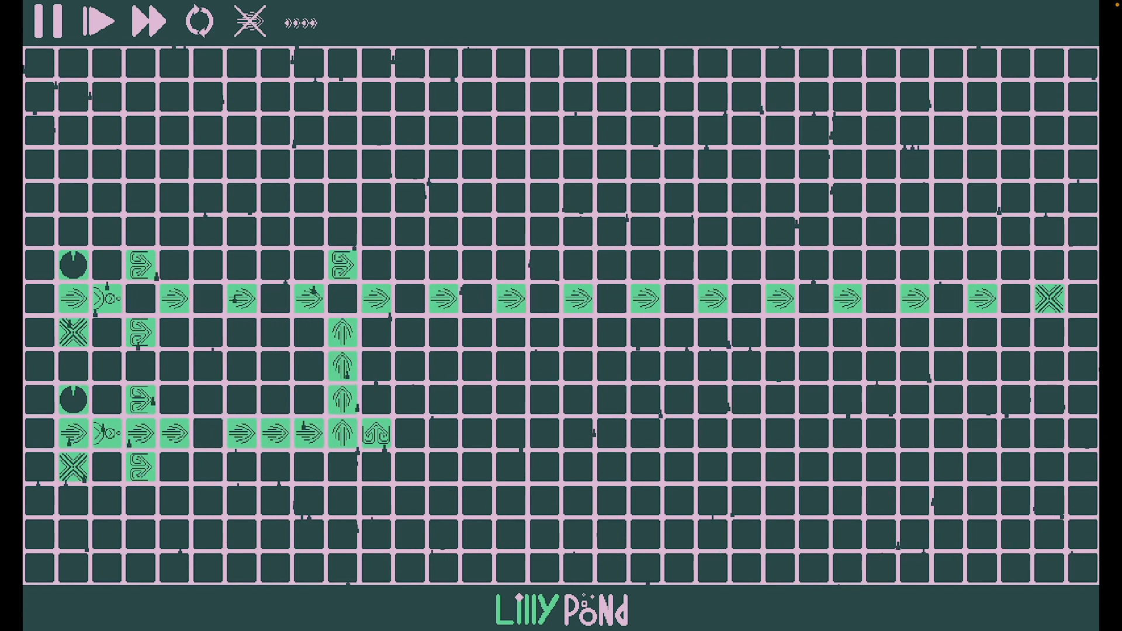
{"action": "left_click", "coordinate": [52, 21]}
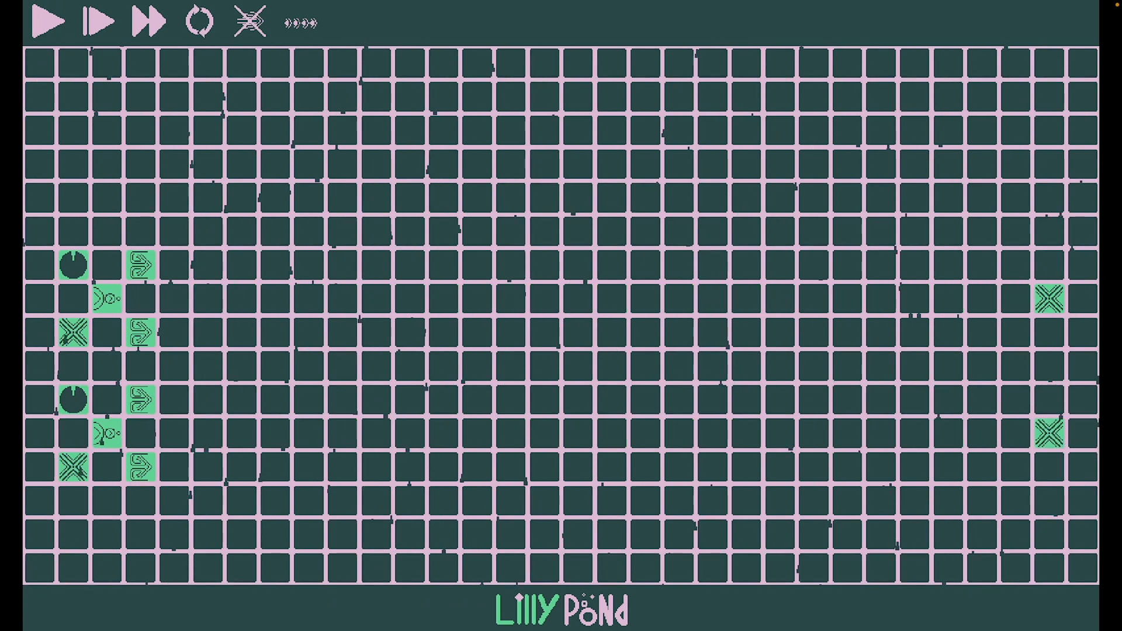
Place an upward-turning tile and a meeting tile, then test-run with pauses and stop
{"action": "left_click", "coordinate": [71, 434]}
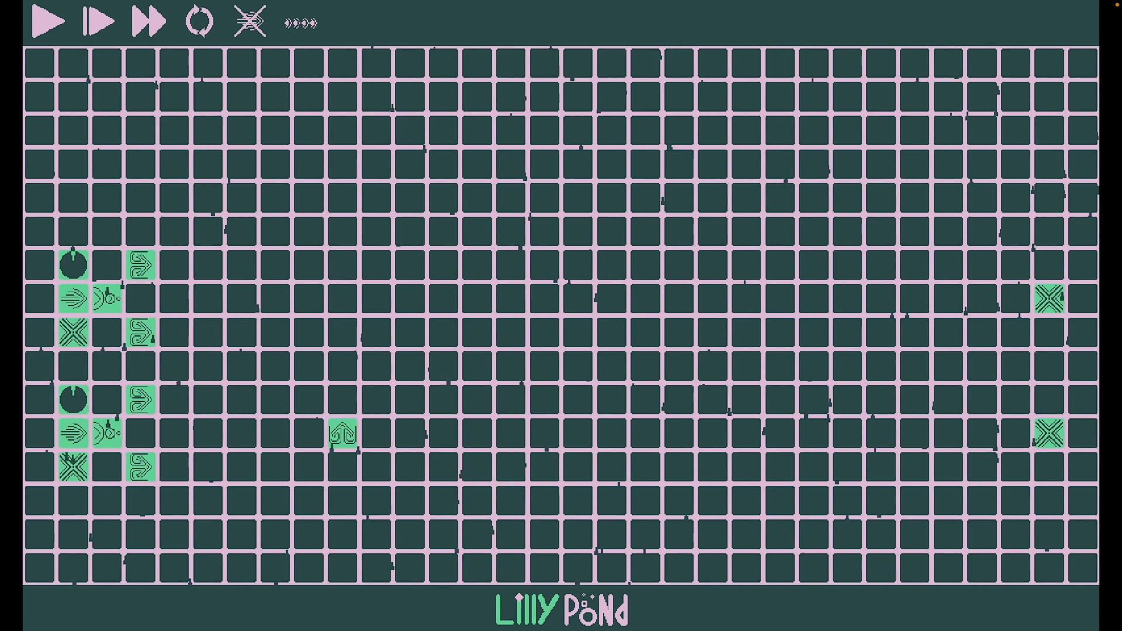
{"action": "left_click", "coordinate": [308, 335]}
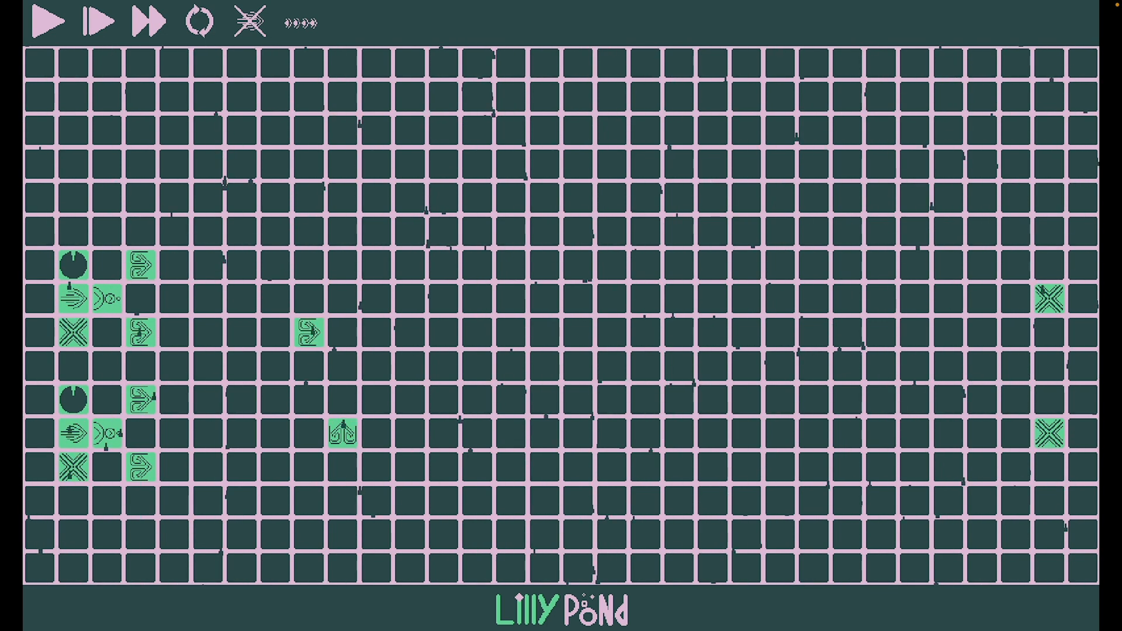
{"action": "left_click", "coordinate": [52, 21]}
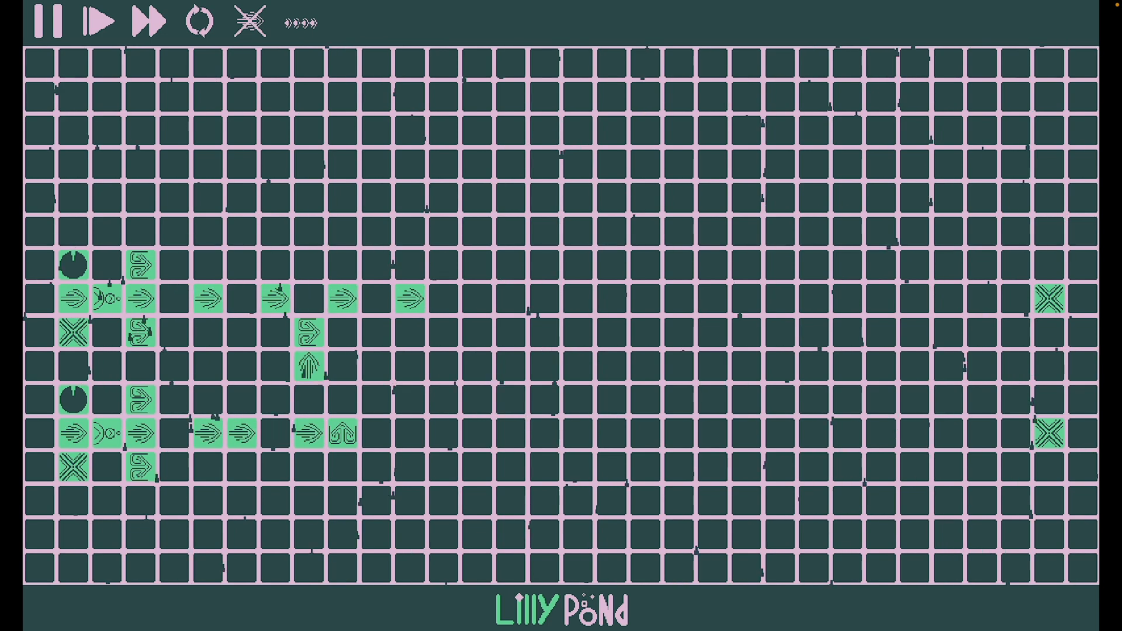
{"action": "left_click", "coordinate": [48, 22]}
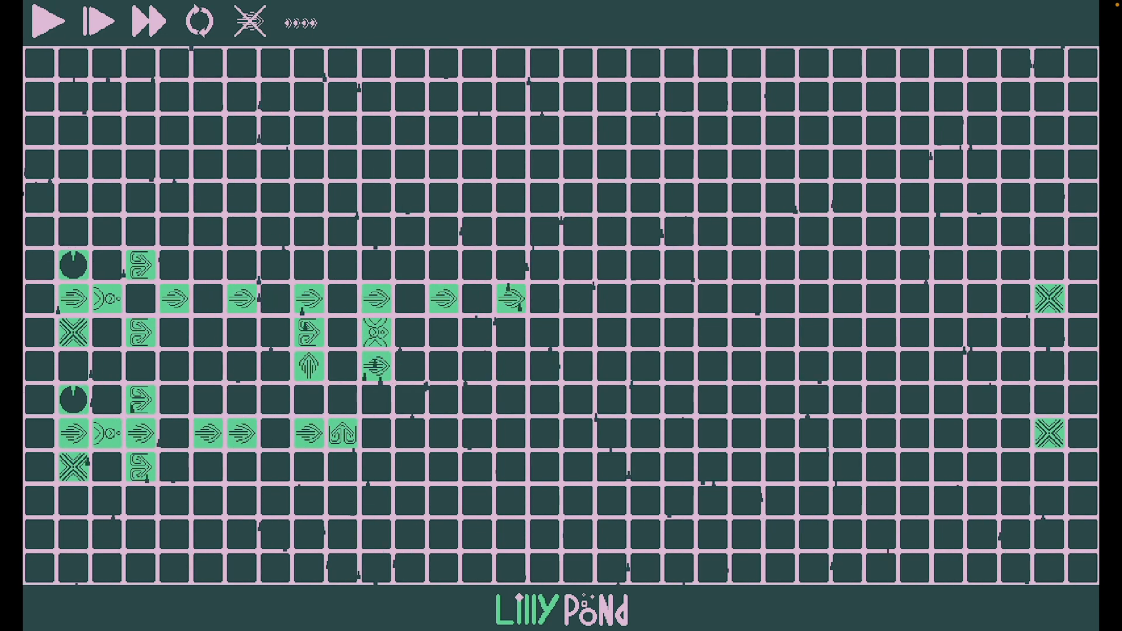
{"action": "left_click", "coordinate": [51, 22]}
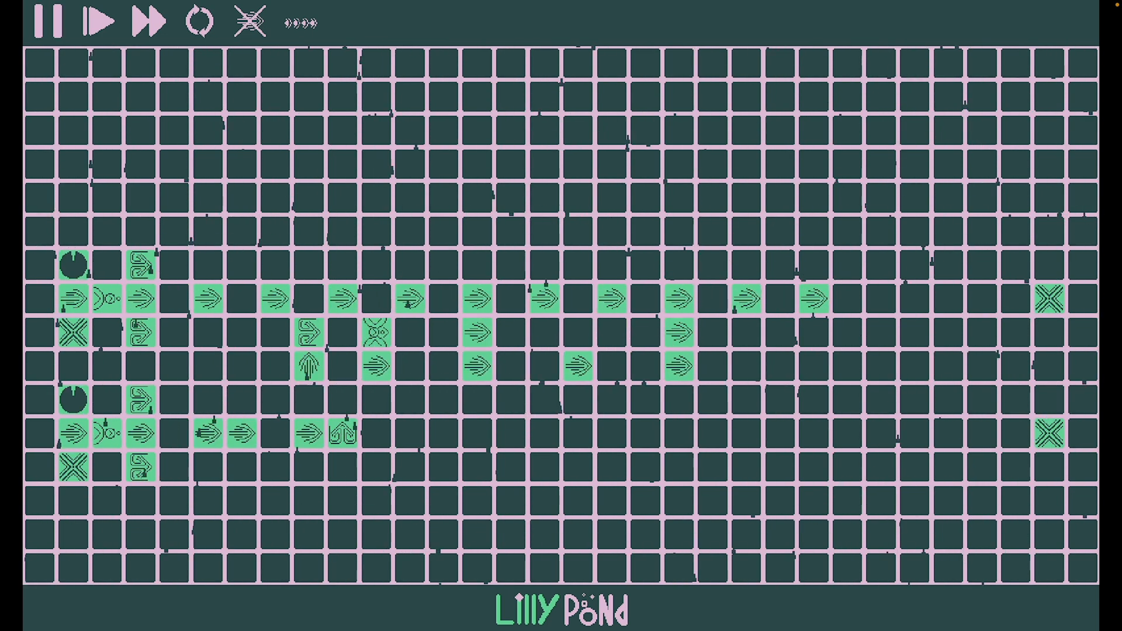
{"action": "left_click", "coordinate": [48, 21]}
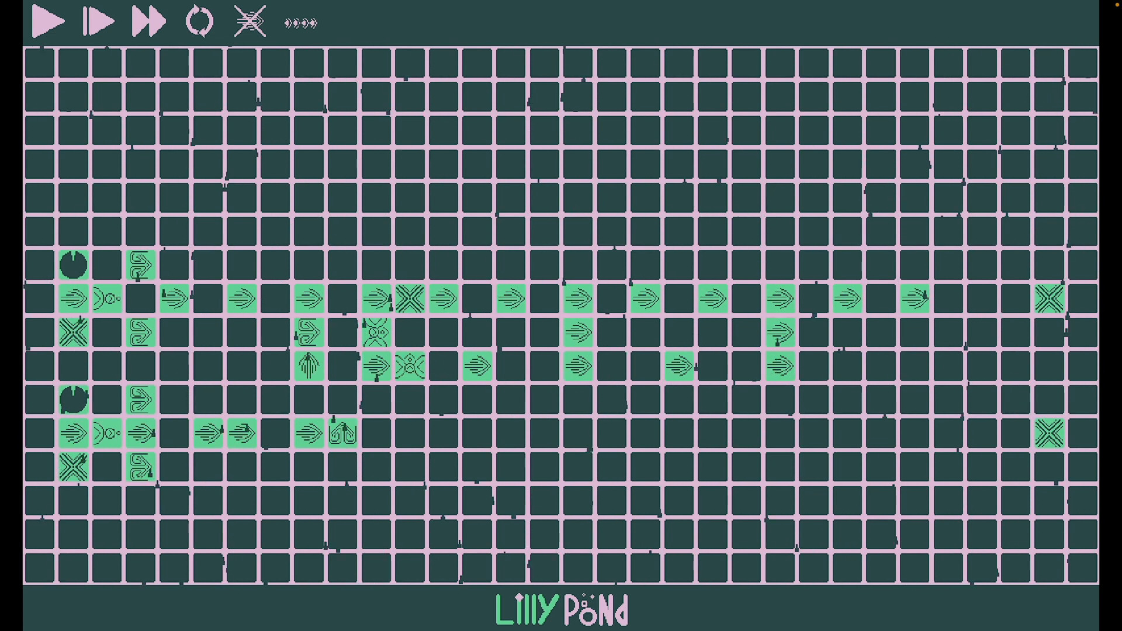
{"action": "left_click", "coordinate": [98, 22]}
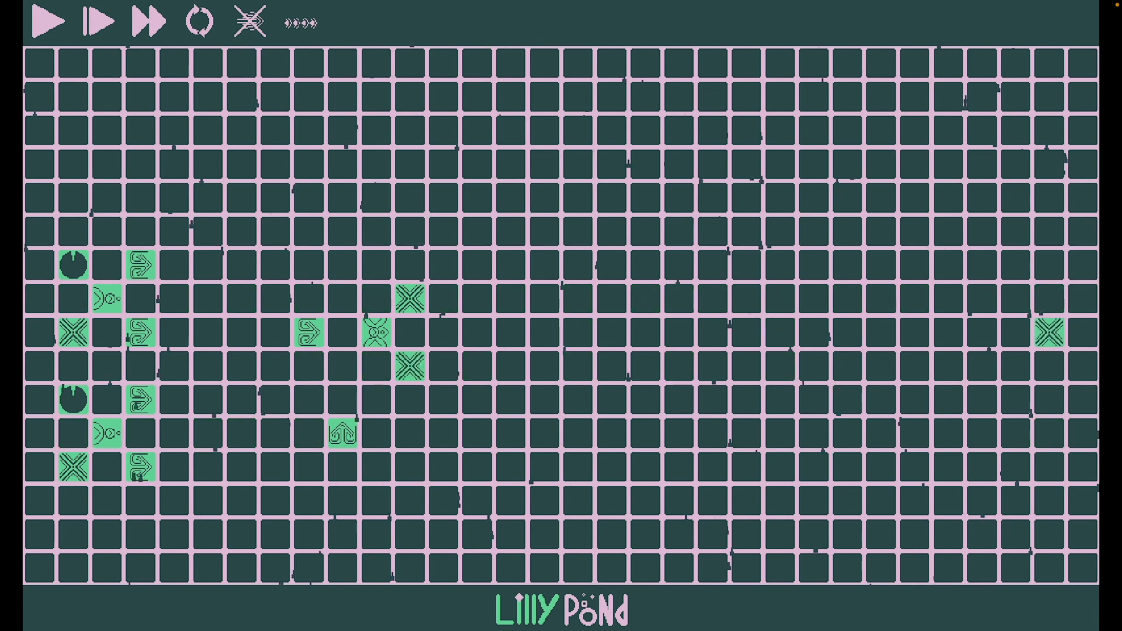
{"action": "left_click", "coordinate": [52, 22]}
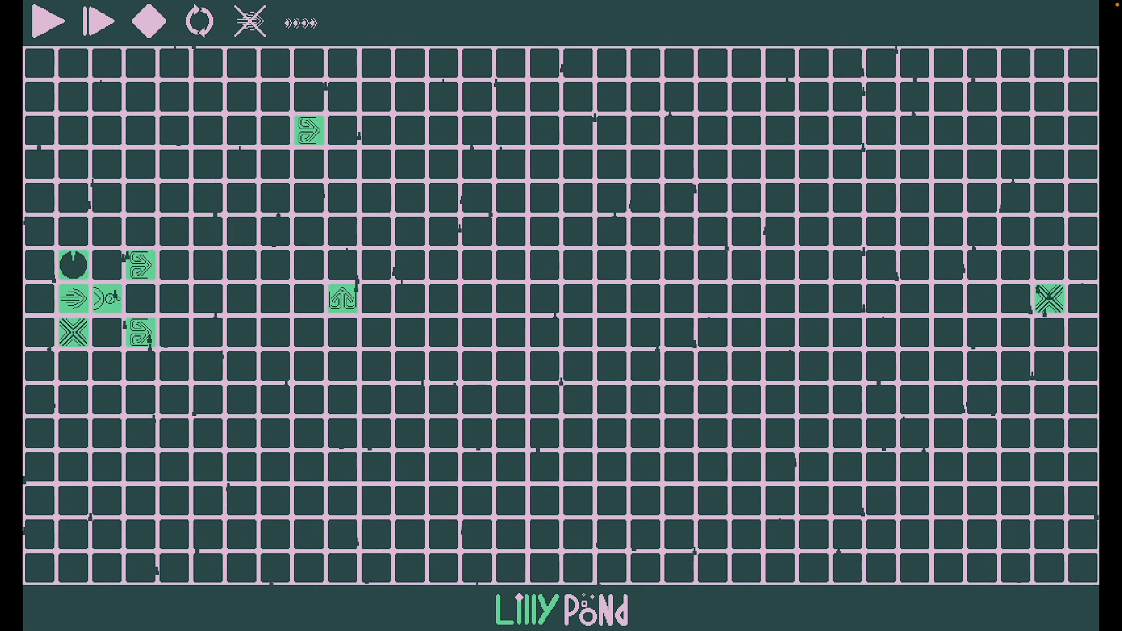
Add a tile to the grid, then run, pause, resume and finally reset the simulation
{"action": "left_click", "coordinate": [544, 166]}
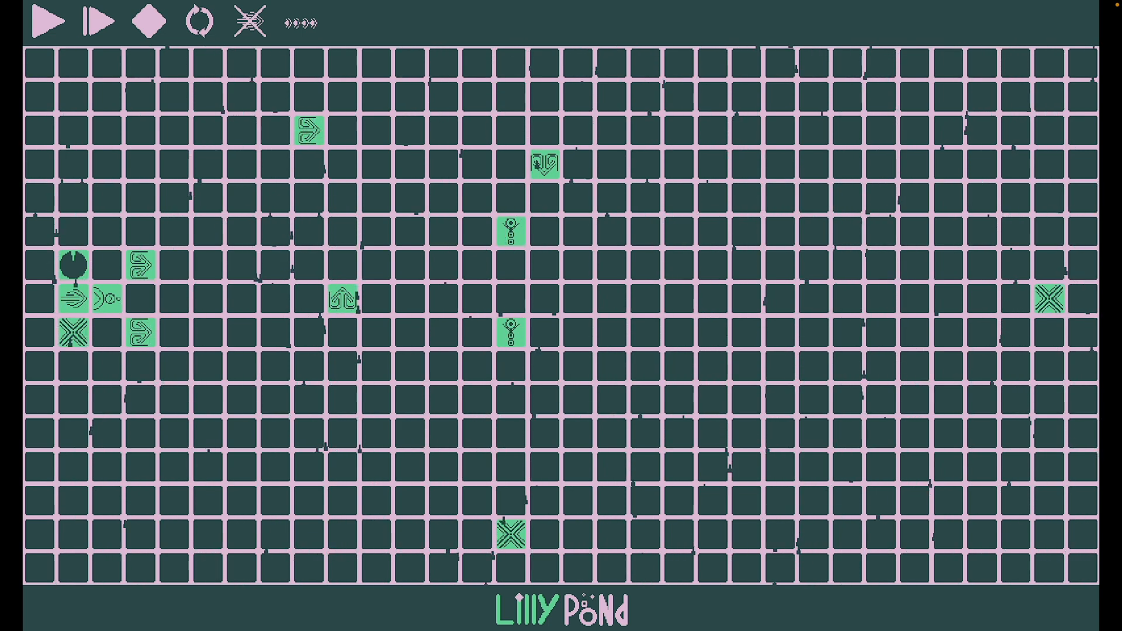
{"action": "left_click", "coordinate": [49, 21]}
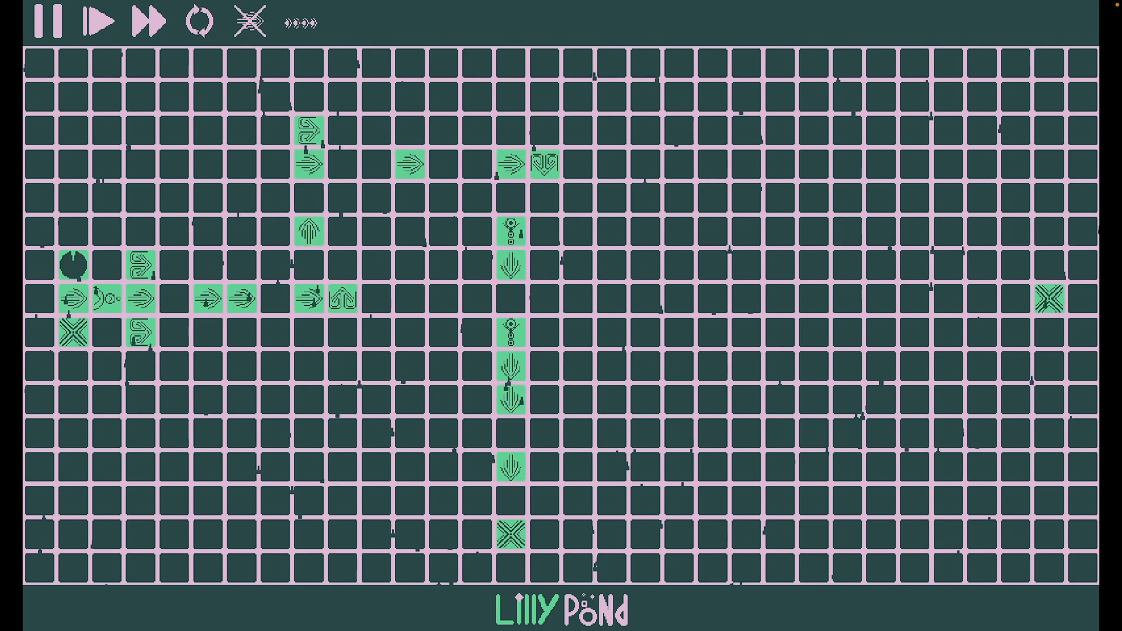
{"action": "left_click", "coordinate": [51, 21]}
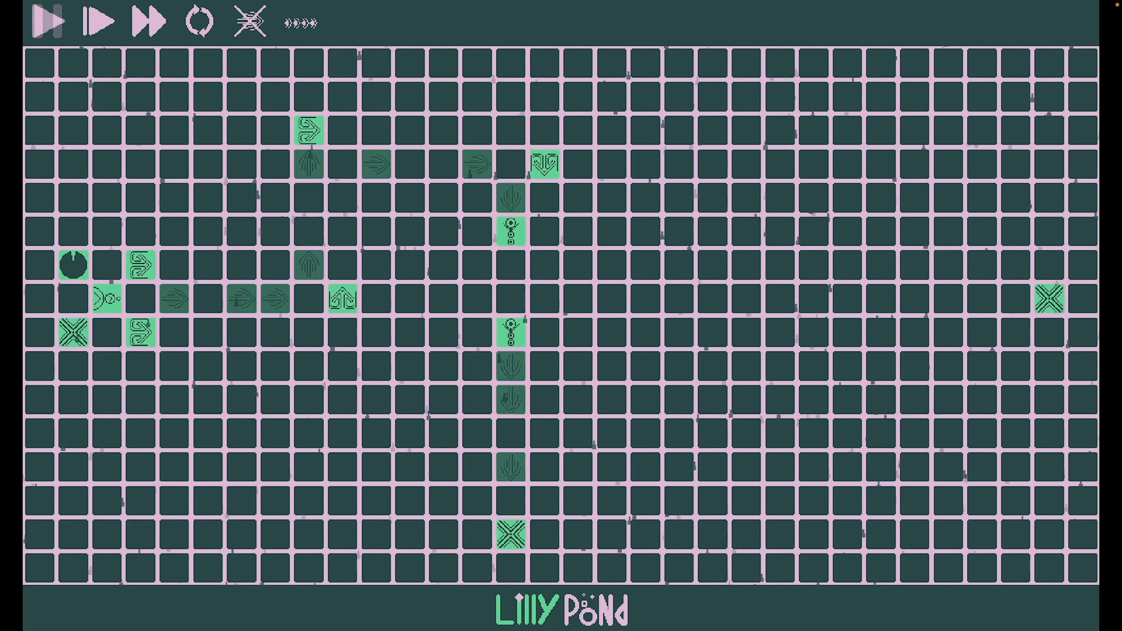
{"action": "left_click", "coordinate": [51, 21]}
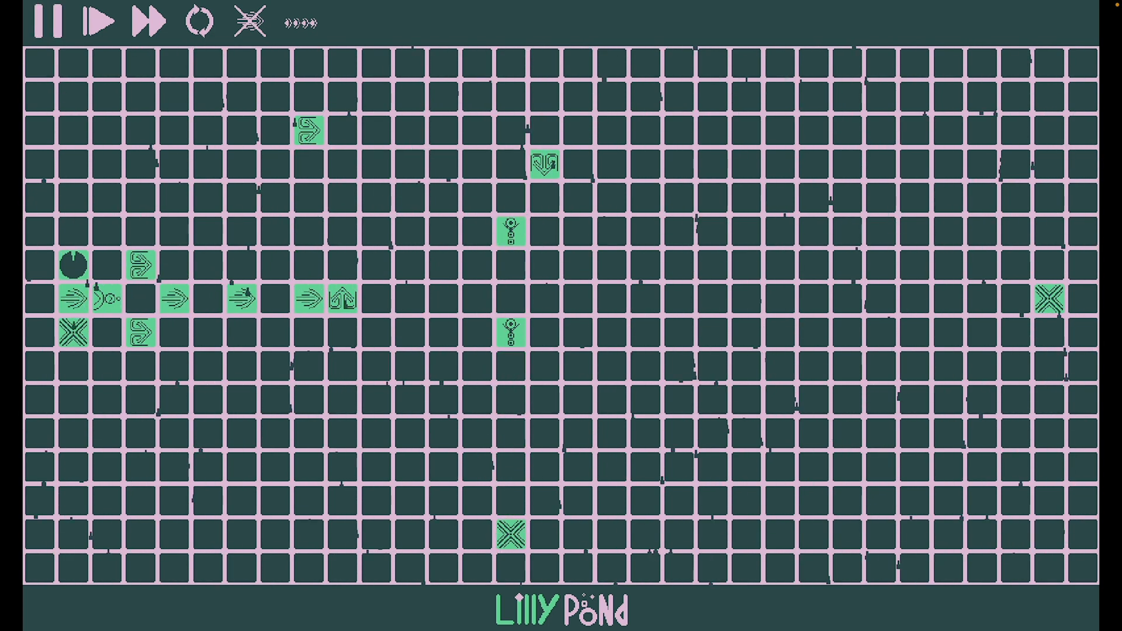
{"action": "left_click", "coordinate": [104, 21]}
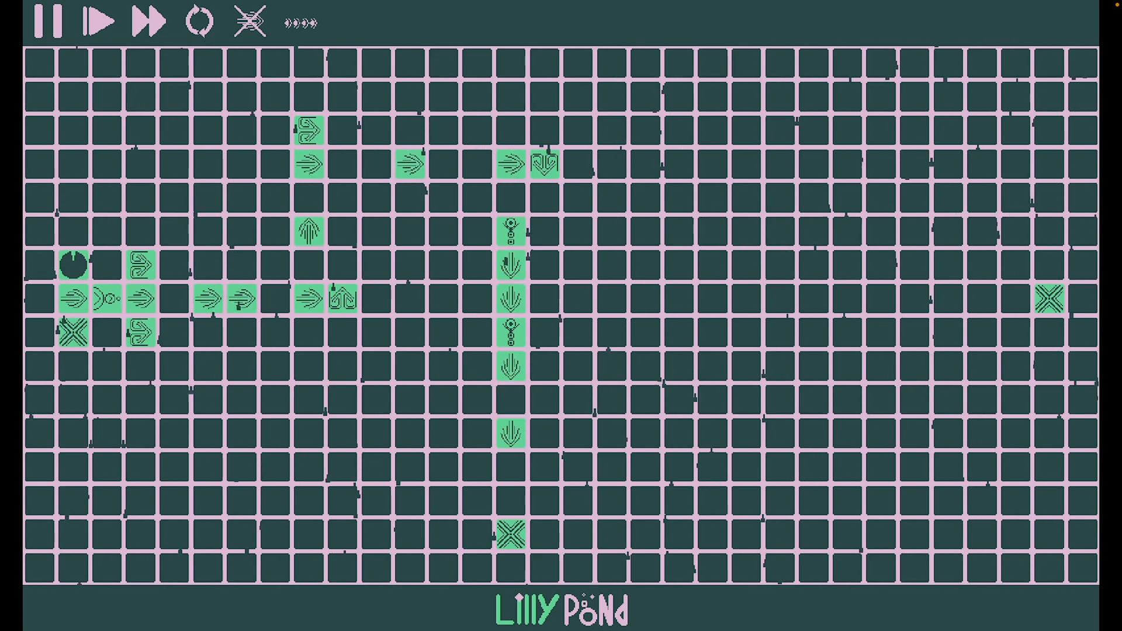
{"action": "left_click", "coordinate": [50, 21]}
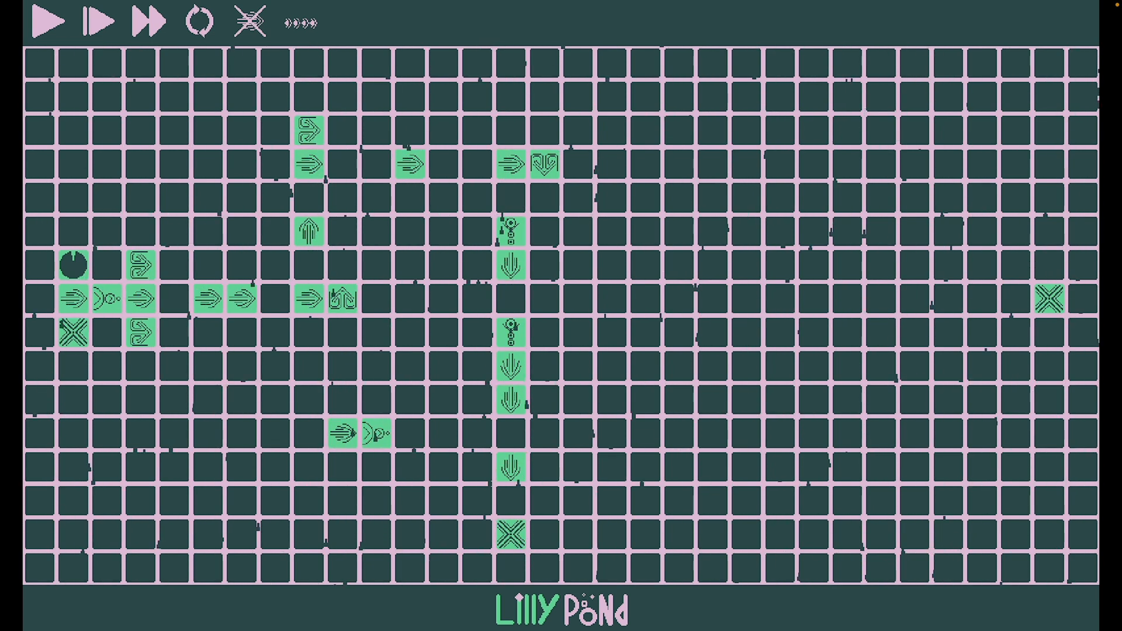
{"action": "left_click", "coordinate": [51, 22]}
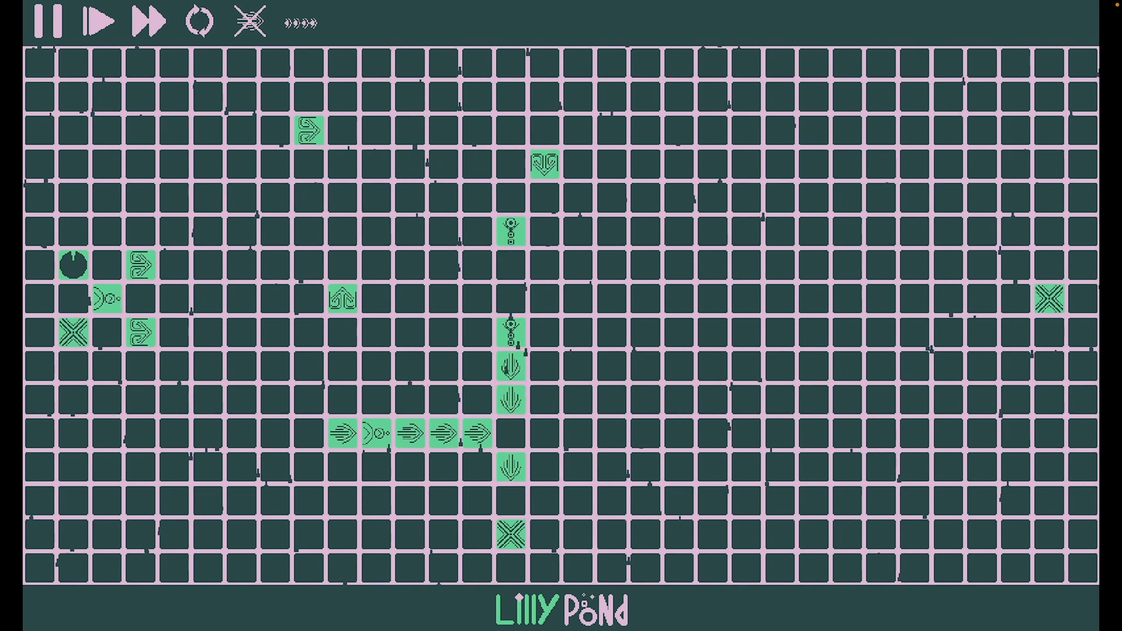
{"action": "left_click", "coordinate": [45, 21]}
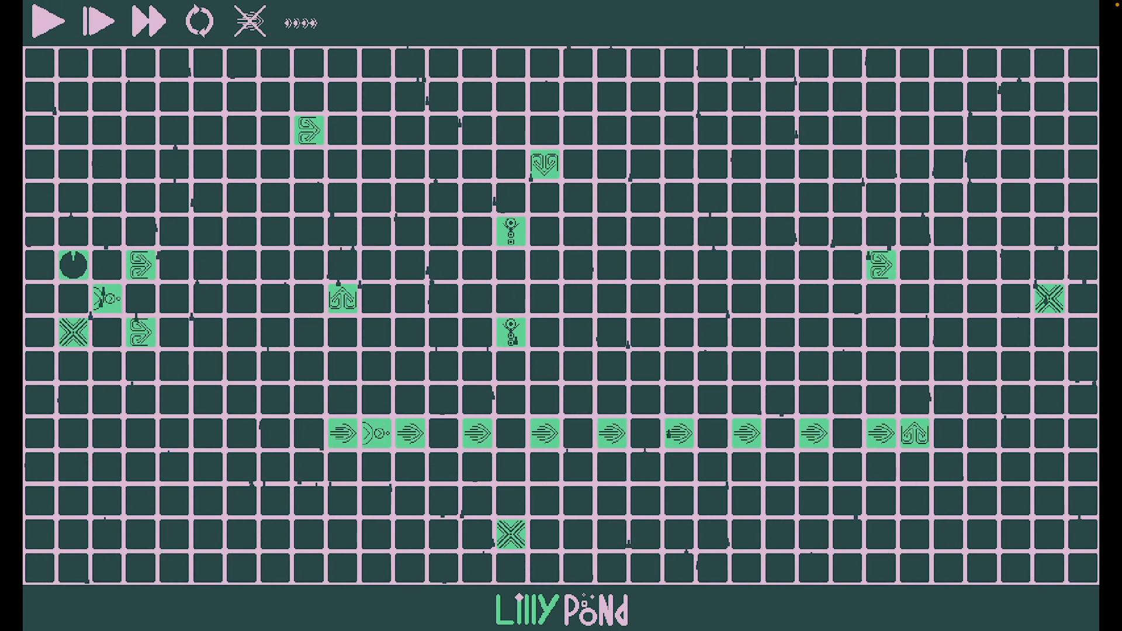
{"action": "left_click", "coordinate": [54, 22]}
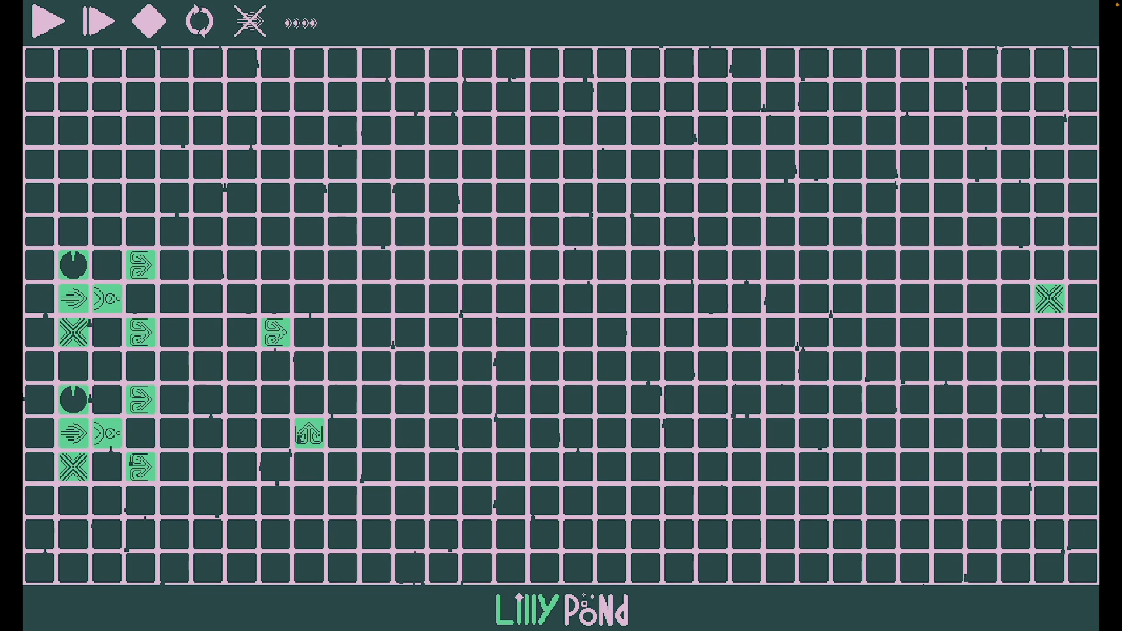
Place a piece right of the upper inputs, test-run the layout, and reset
{"action": "left_click", "coordinate": [344, 334]}
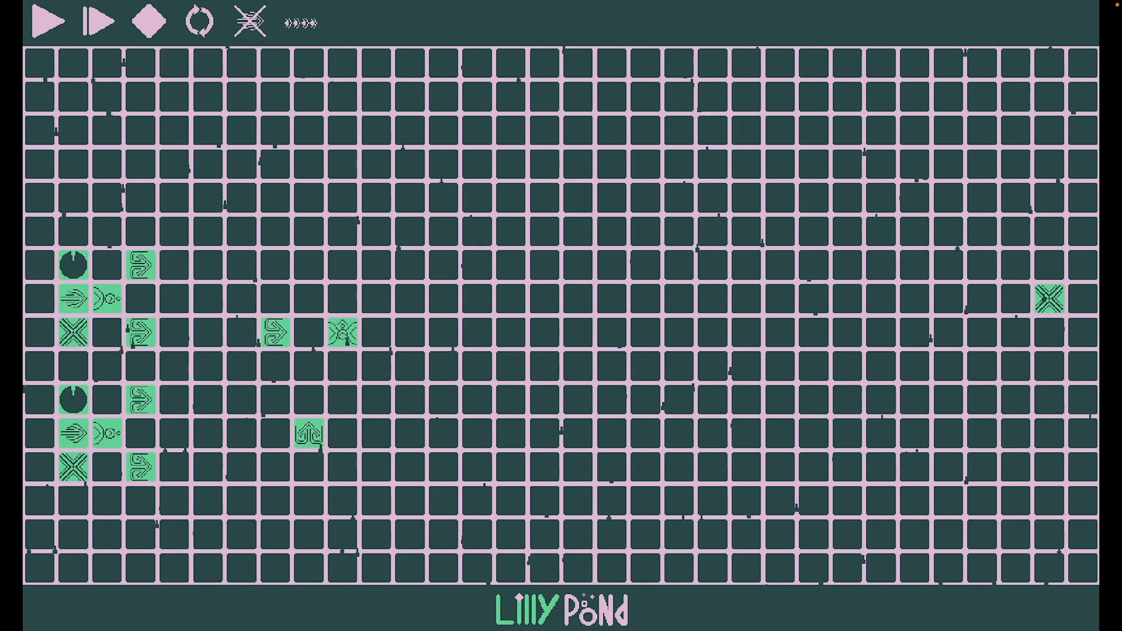
{"action": "left_click", "coordinate": [146, 21]}
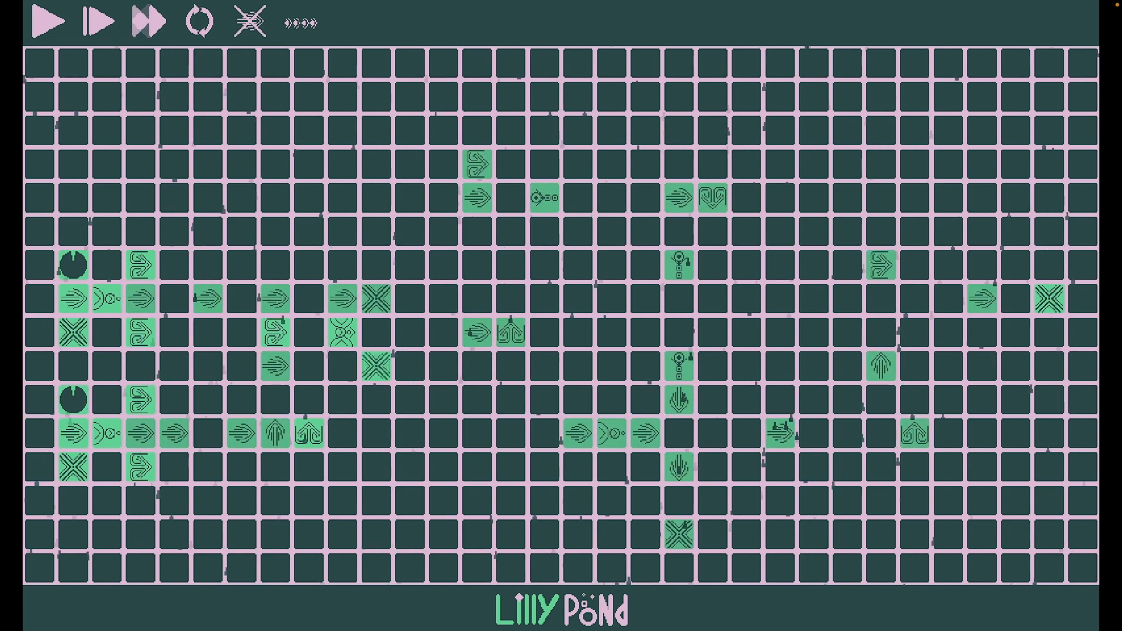
{"action": "left_click", "coordinate": [50, 21]}
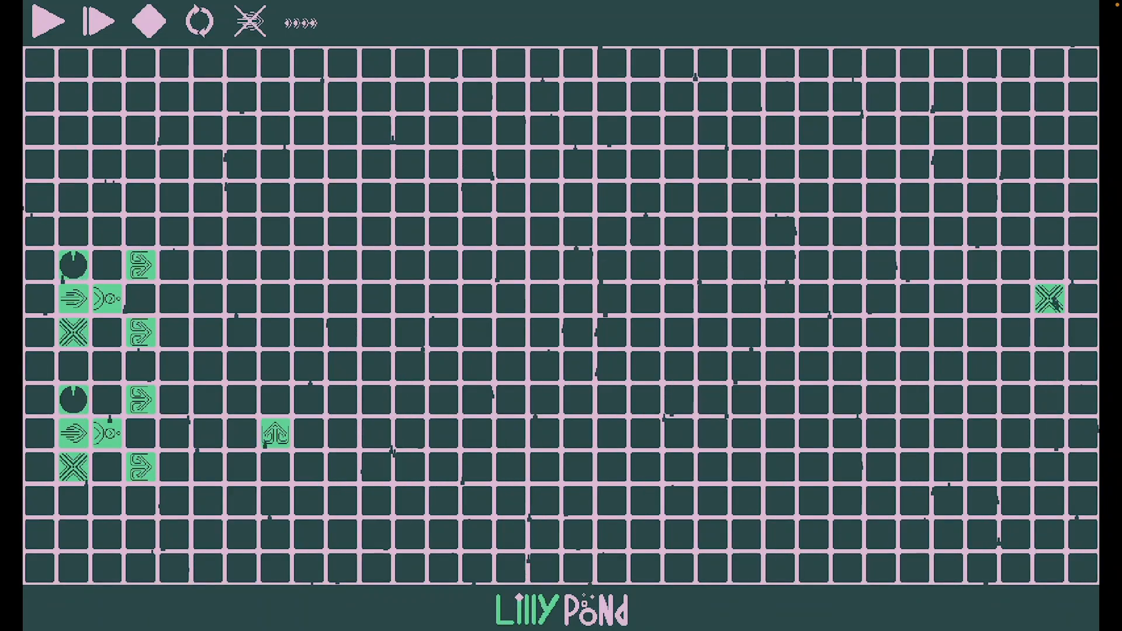
Place a splitter and a left-pointing middle-row arrow, then test-run and stop
{"action": "left_click", "coordinate": [239, 265]}
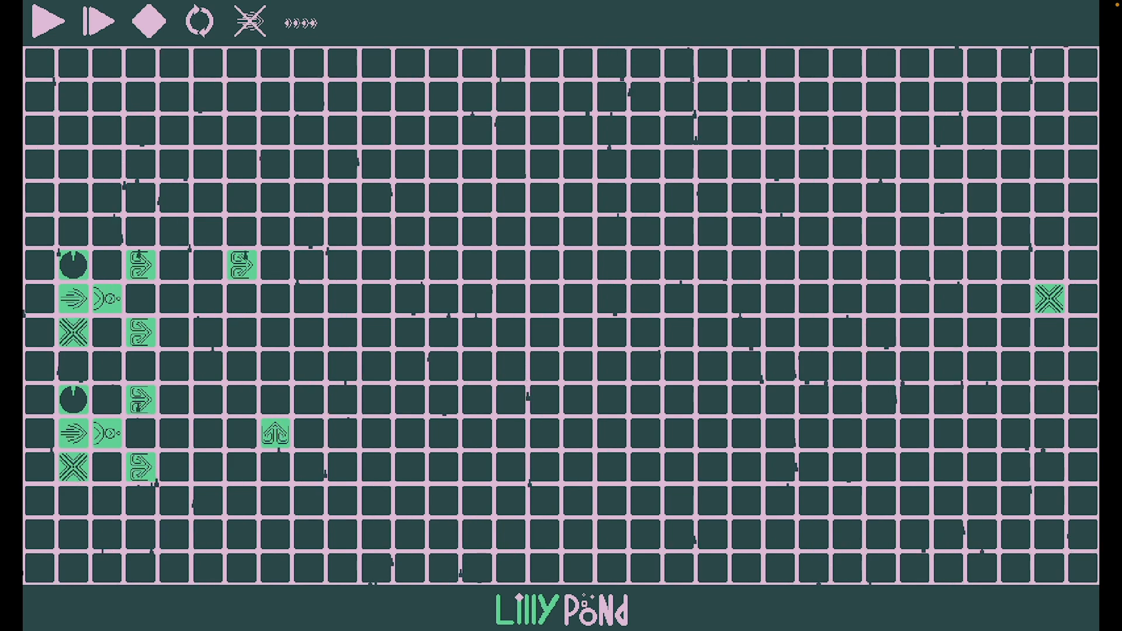
{"action": "left_click", "coordinate": [408, 298]}
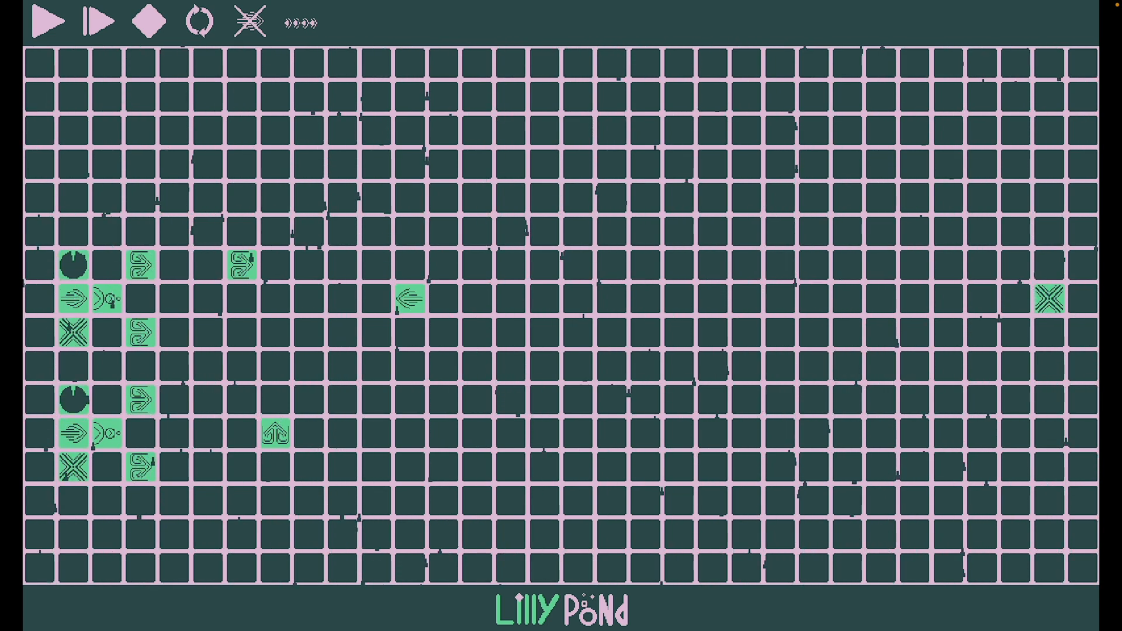
{"action": "left_click", "coordinate": [49, 21]}
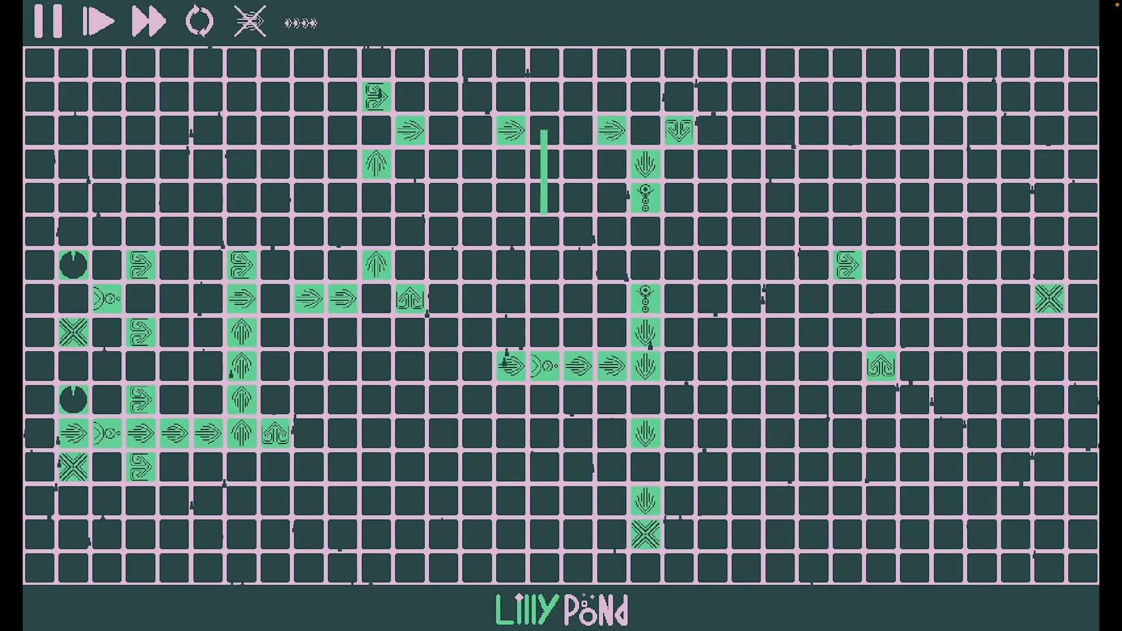
{"action": "left_click", "coordinate": [101, 22]}
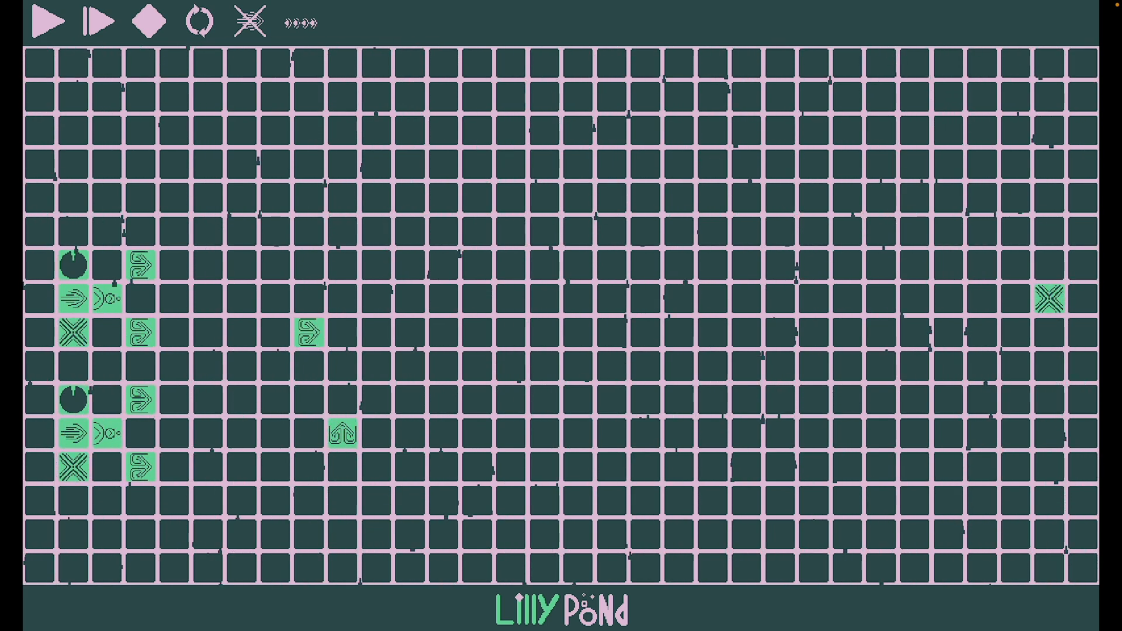
Place a piece for the new gate circuit and start tadpoles flowing through it
{"action": "left_click", "coordinate": [377, 334]}
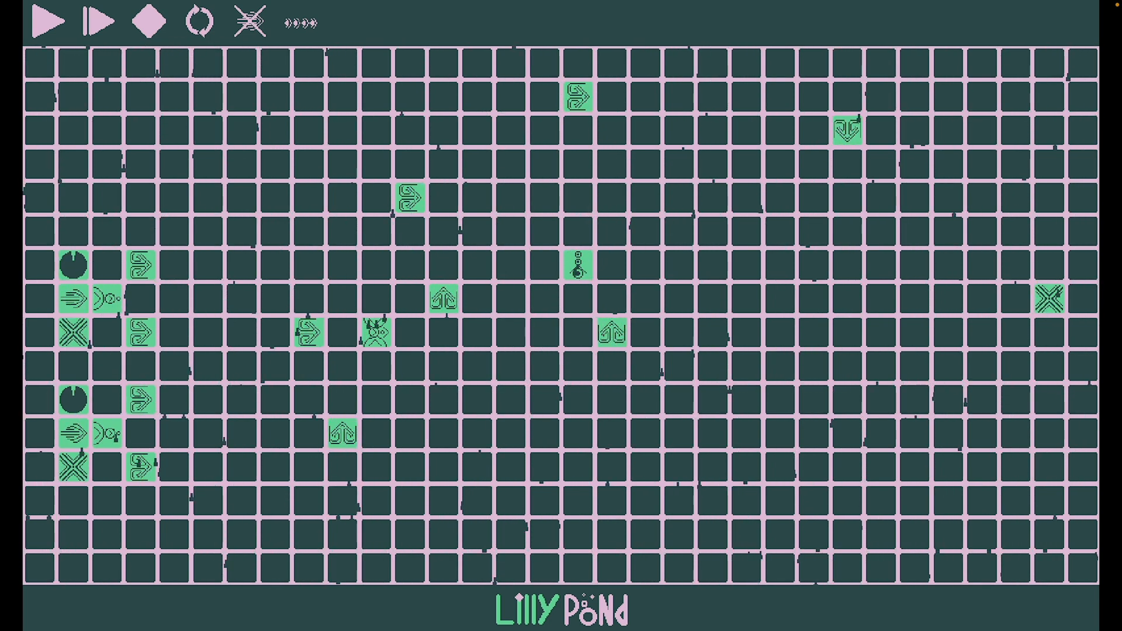
{"action": "left_click", "coordinate": [49, 22]}
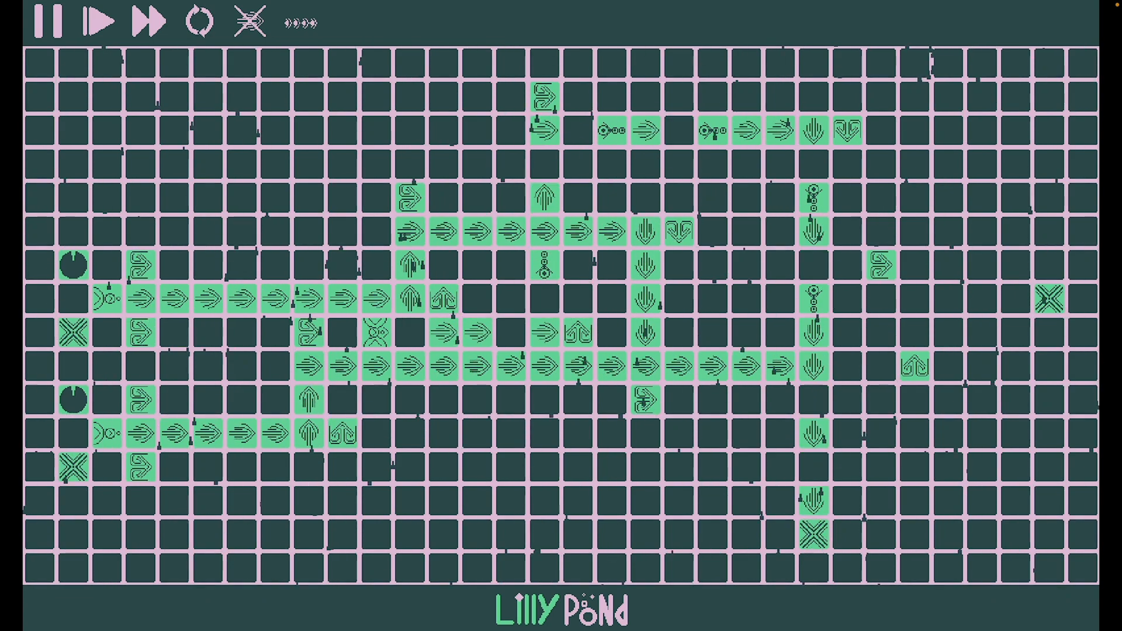
Pause the running circuit, then resume the flow through the added blockers
{"action": "left_click", "coordinate": [51, 21]}
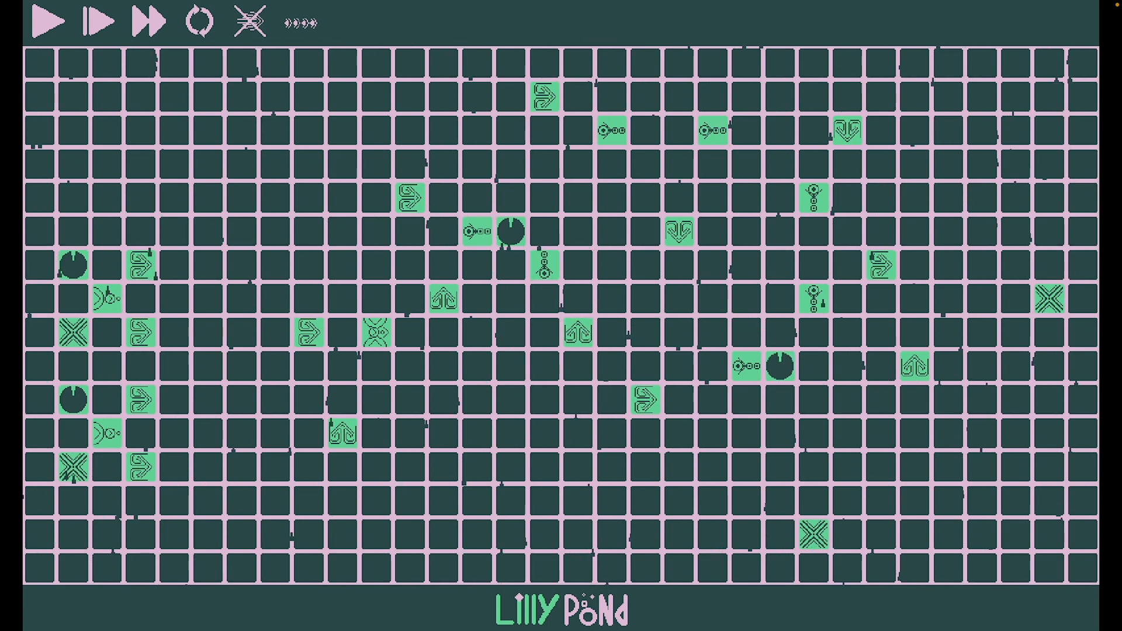
{"action": "left_click", "coordinate": [51, 22]}
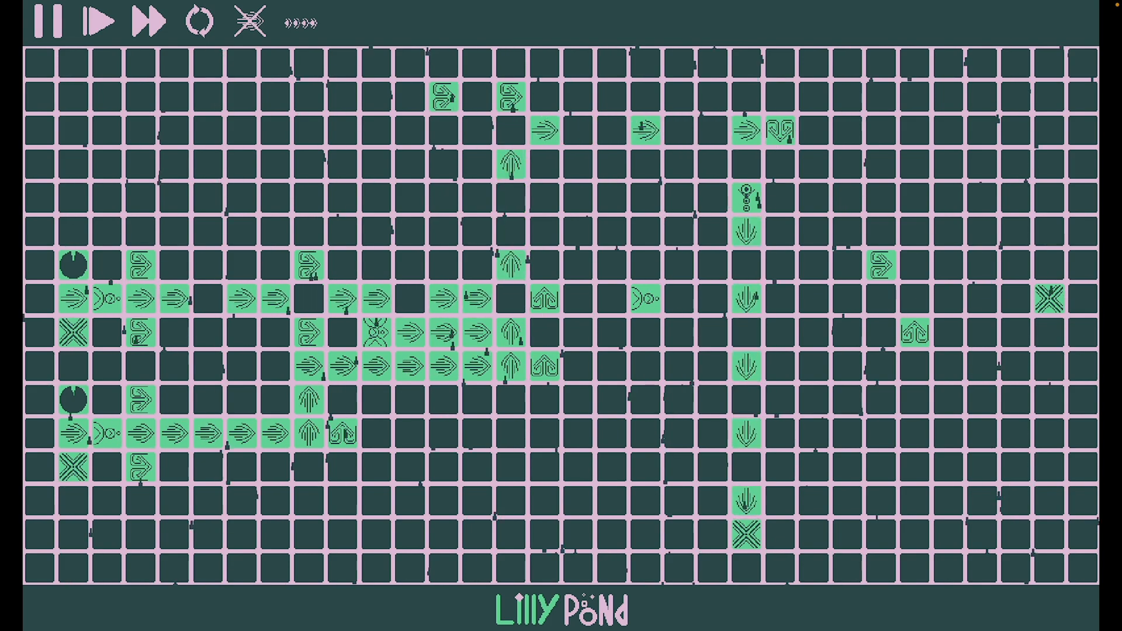
Run the reworked middle circuit so tadpoles reach the right-hand column
{"action": "left_click", "coordinate": [50, 21]}
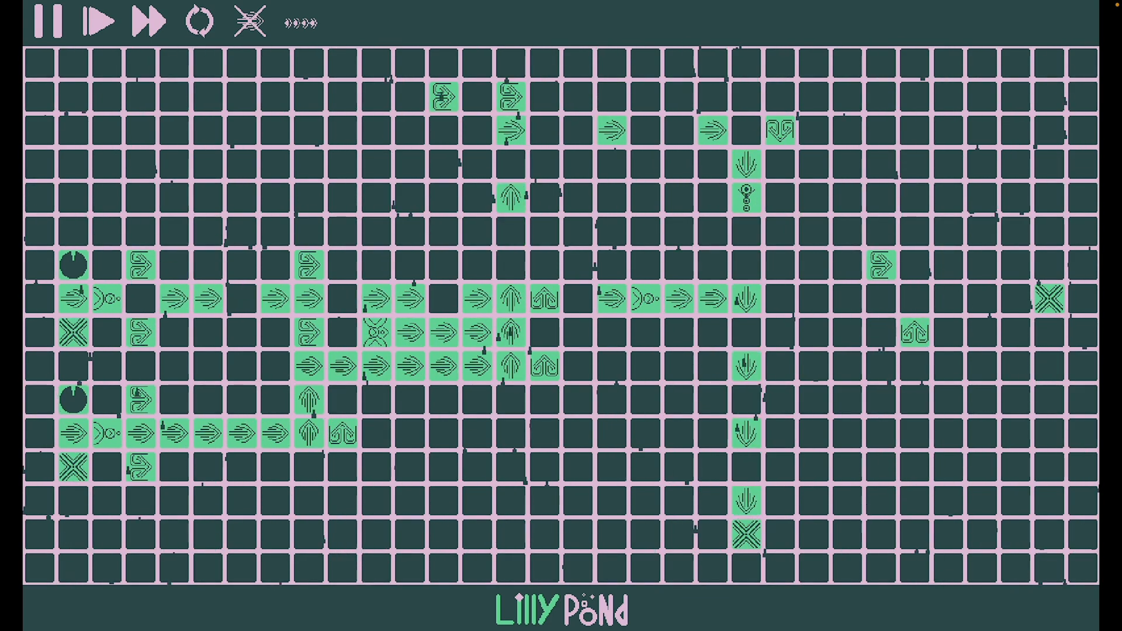
Pause and resume the tadpole flow twice to check the AND, OR and NOT gates
{"action": "left_click", "coordinate": [48, 22]}
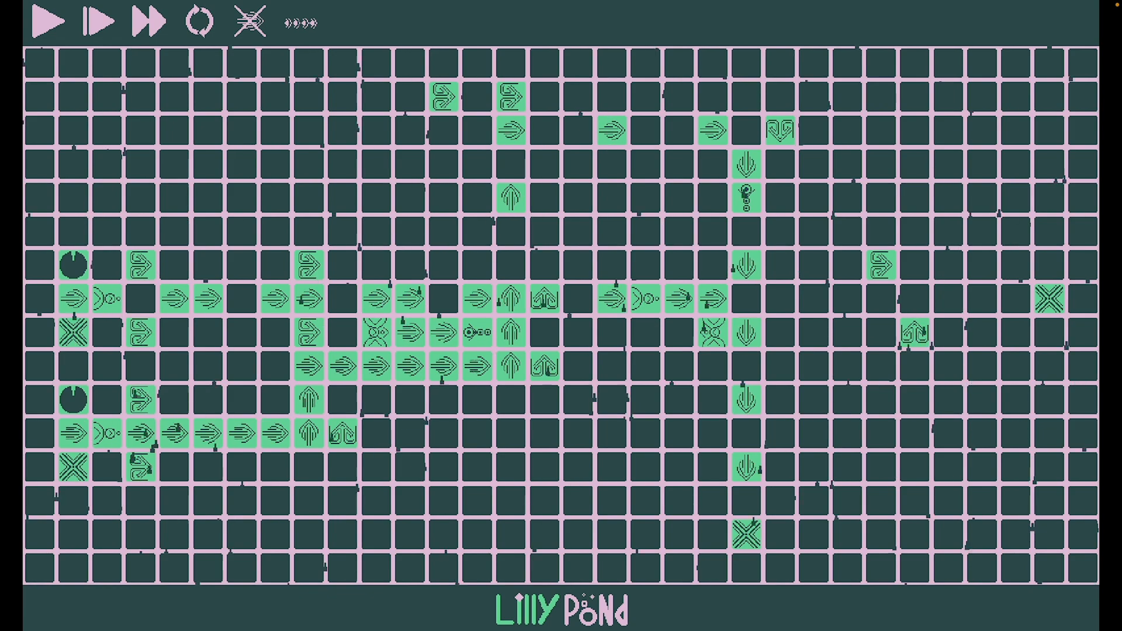
{"action": "left_click", "coordinate": [48, 21]}
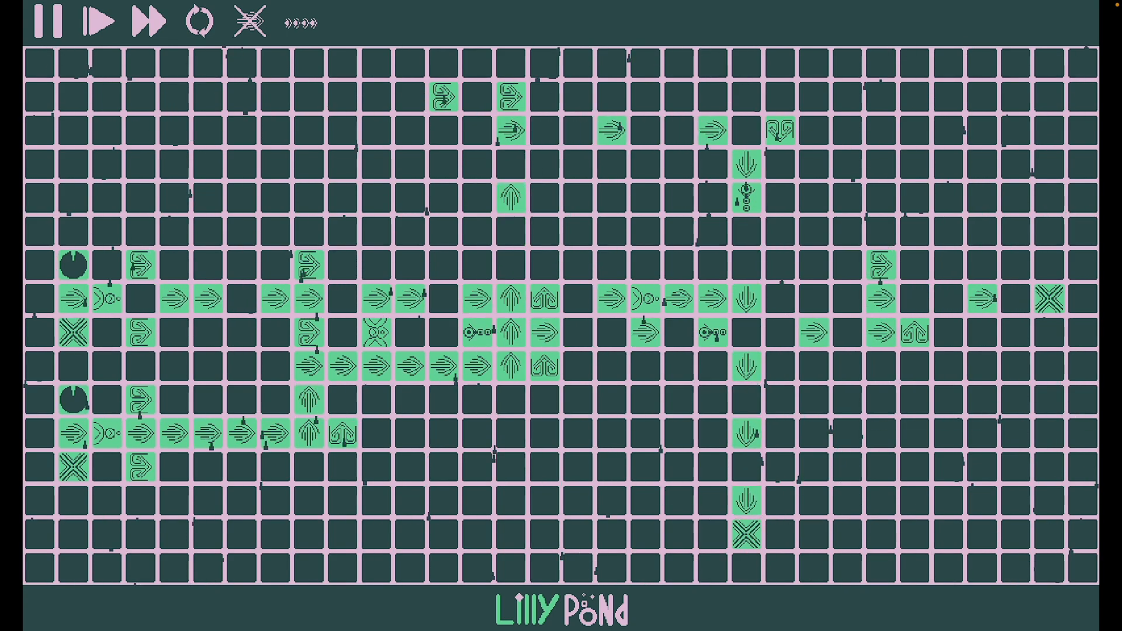
{"action": "left_click", "coordinate": [48, 22]}
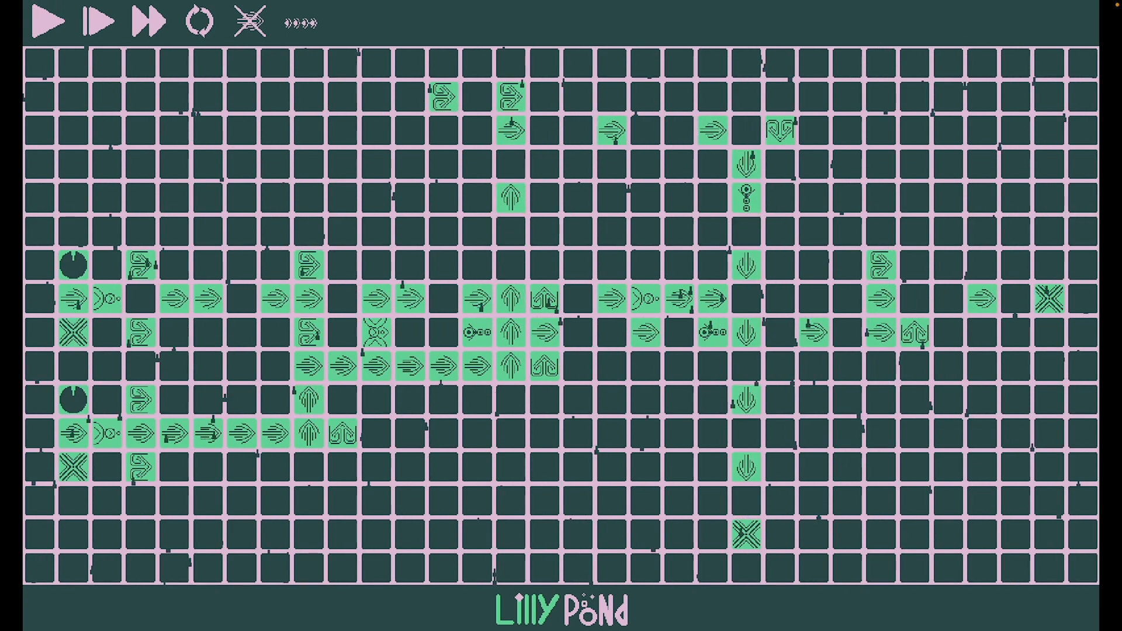
{"action": "left_click", "coordinate": [50, 21]}
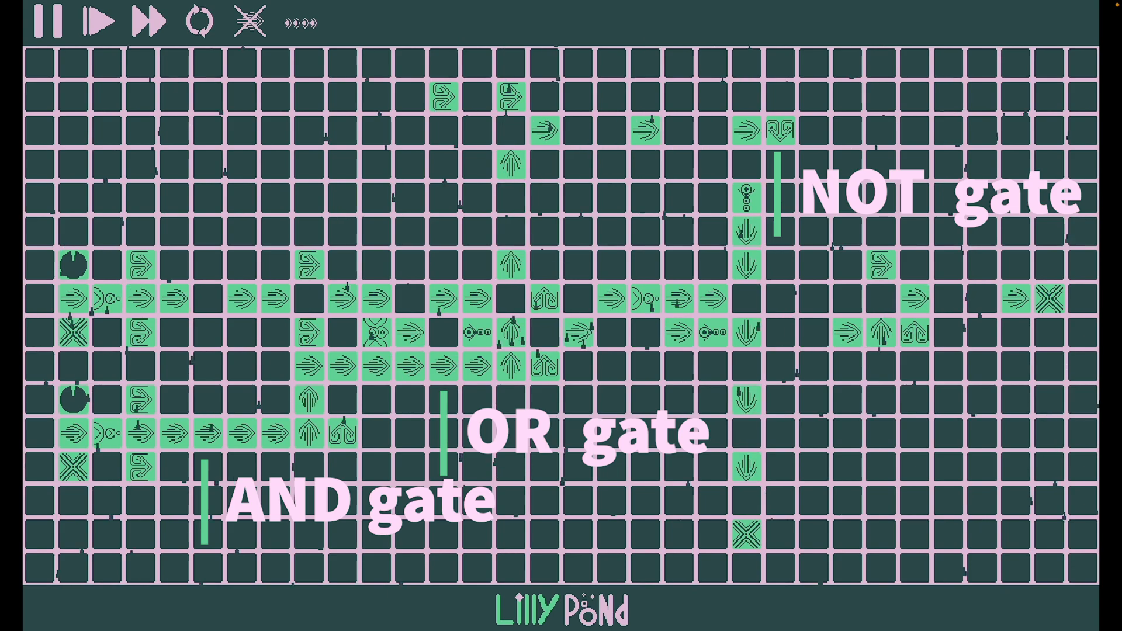